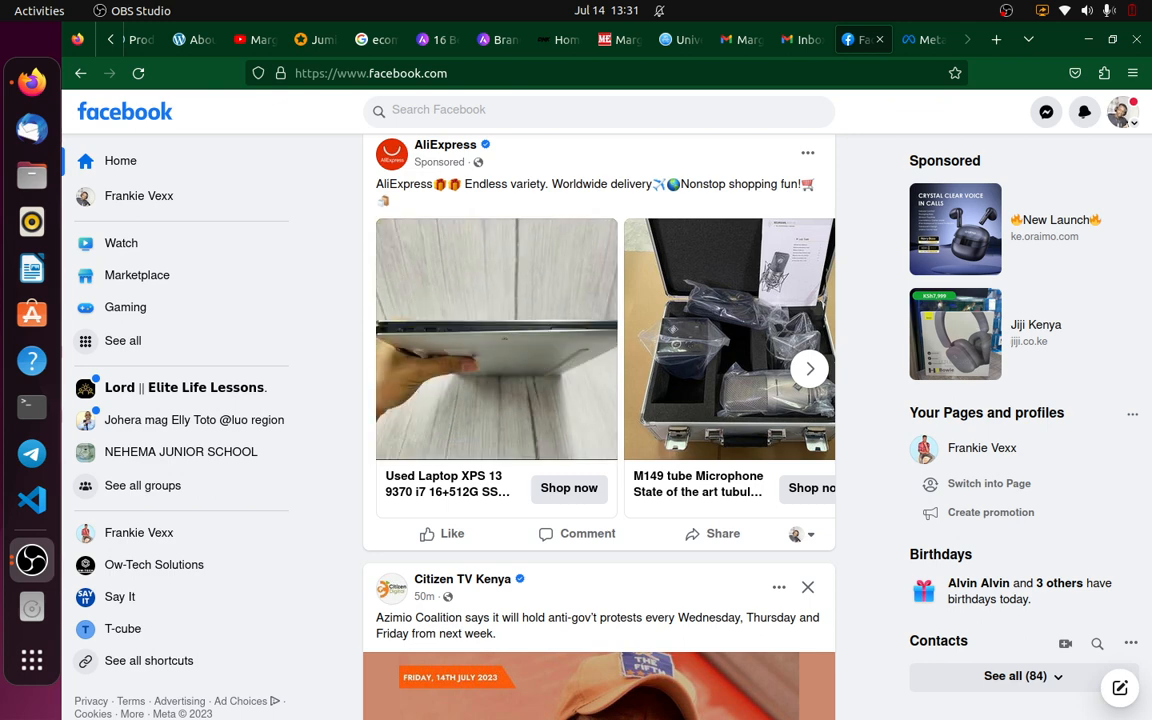
- Open Facebook Settings from the account menu via Settings & privacy
click(810, 369)
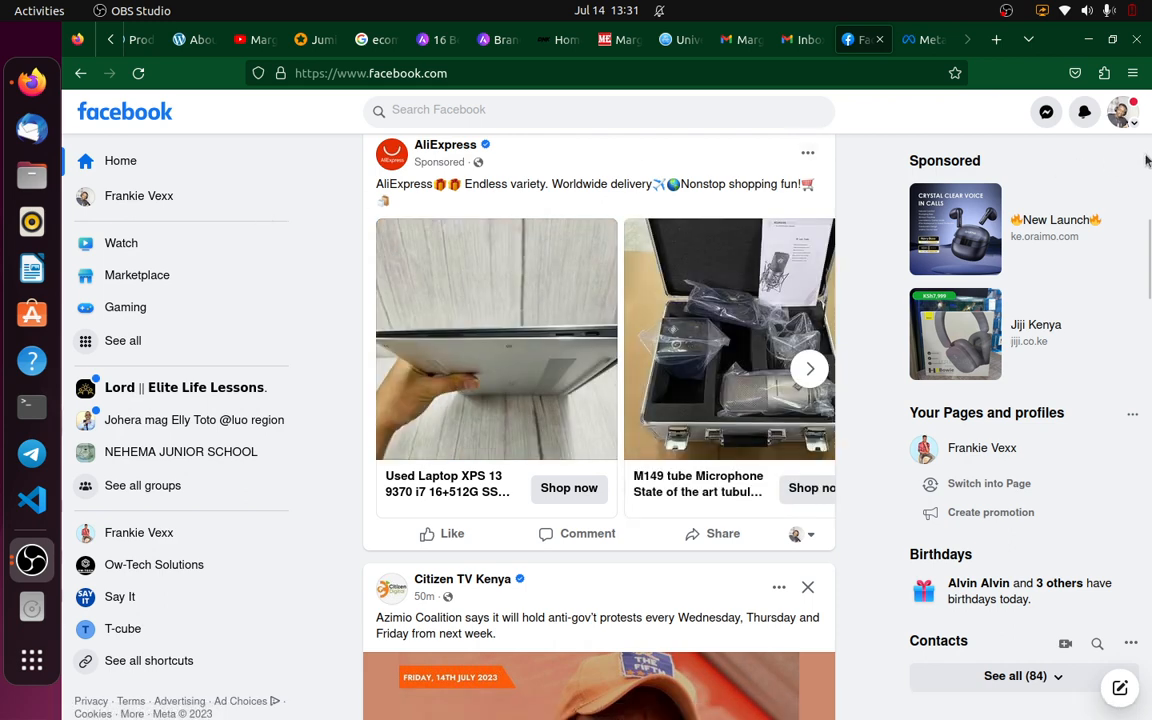
mouse_move(1121, 111)
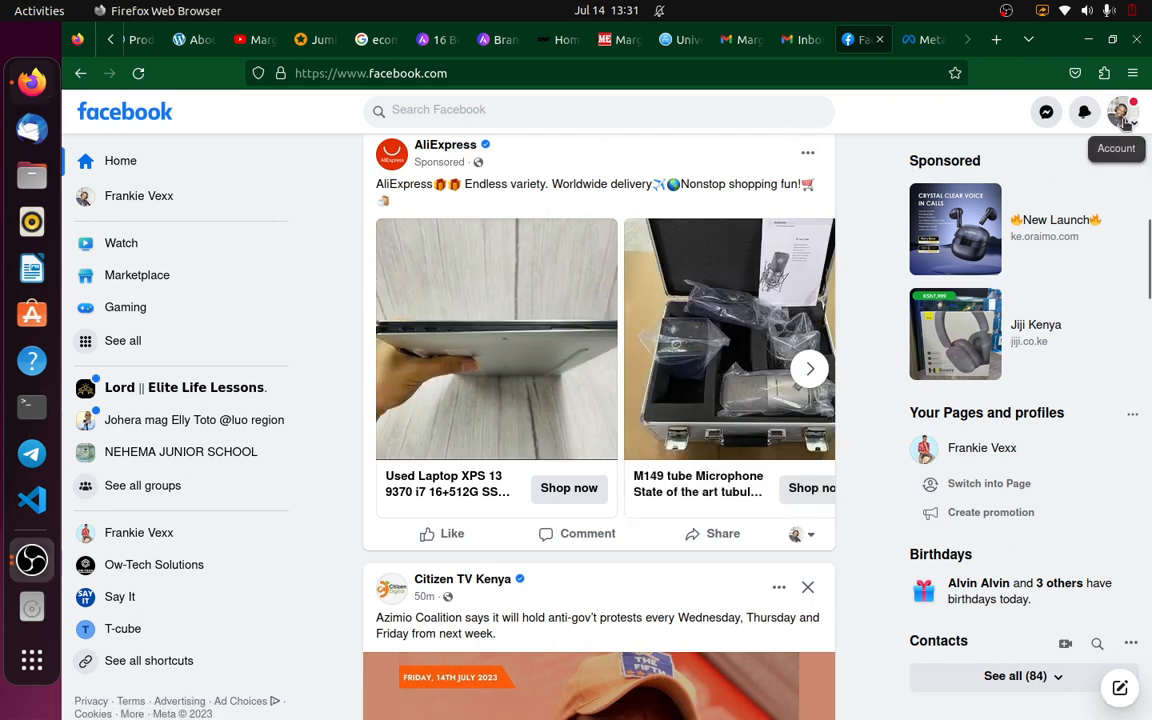
click(1122, 111)
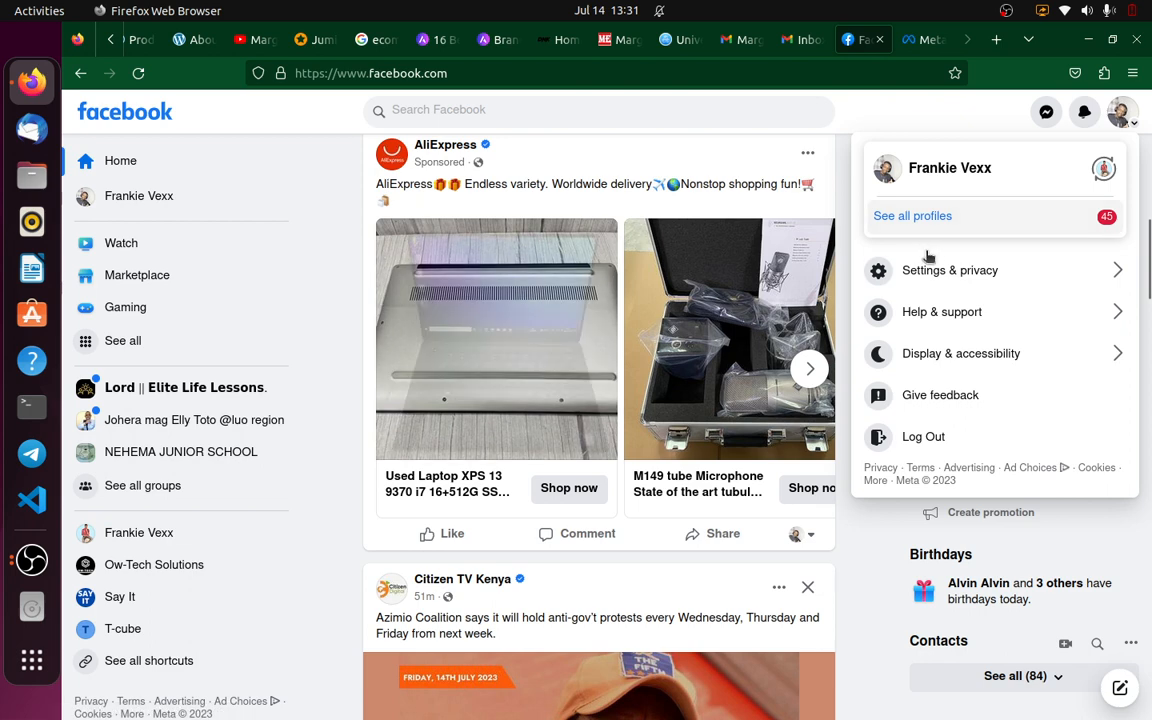
click(950, 270)
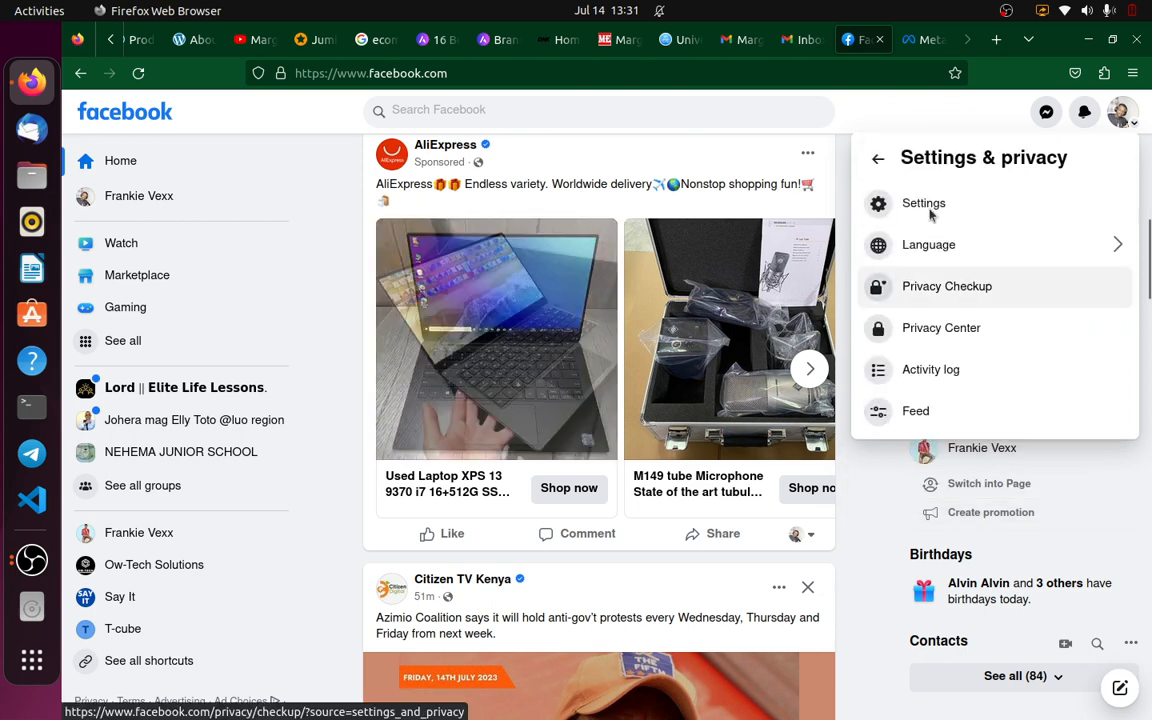
click(923, 203)
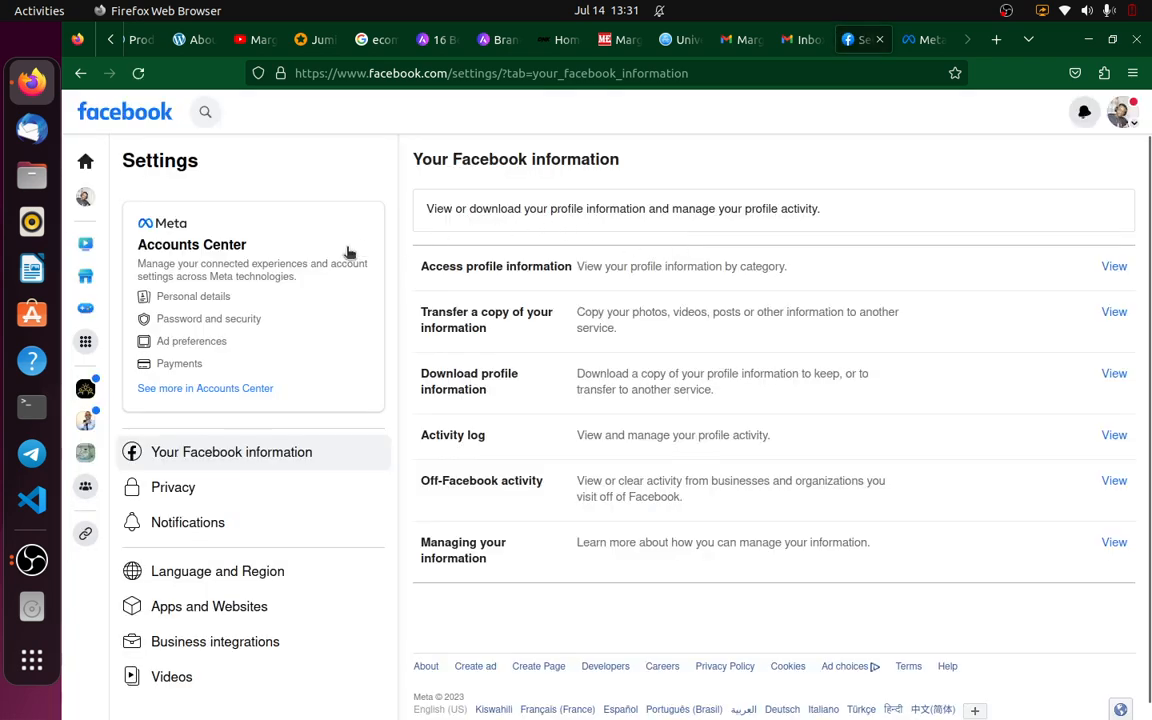
mouse_move(237, 487)
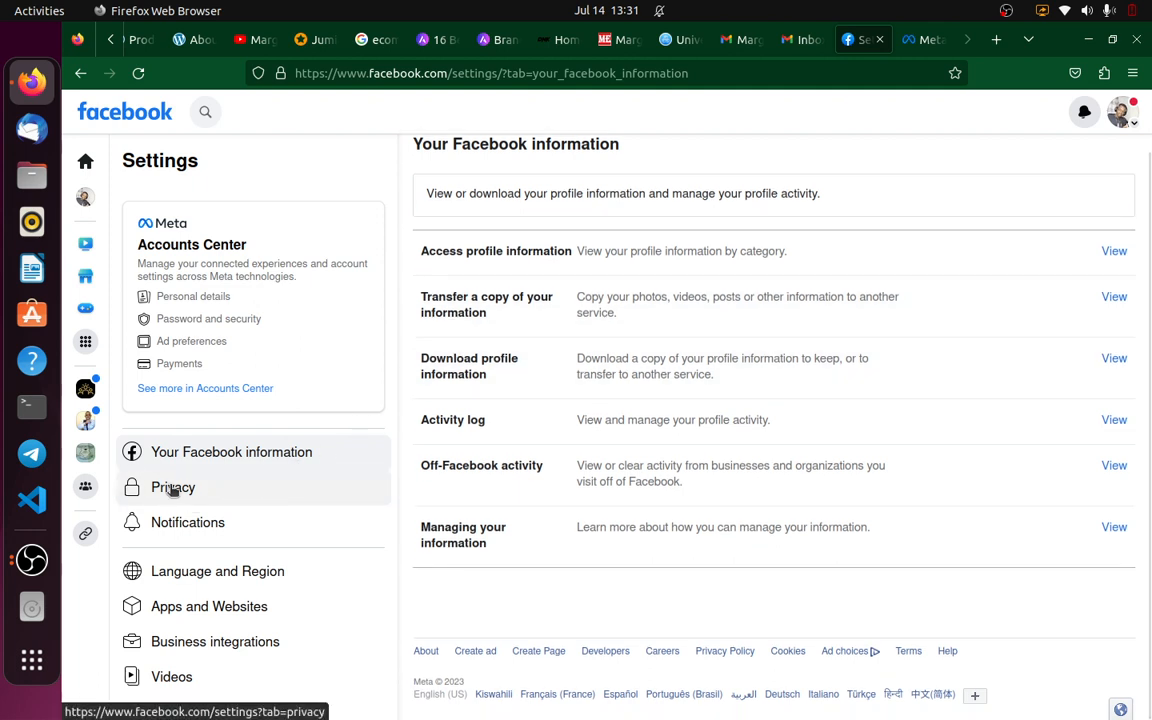
- Go to Privacy > Profile and tagging and scroll down to the Reviewing options
click(173, 487)
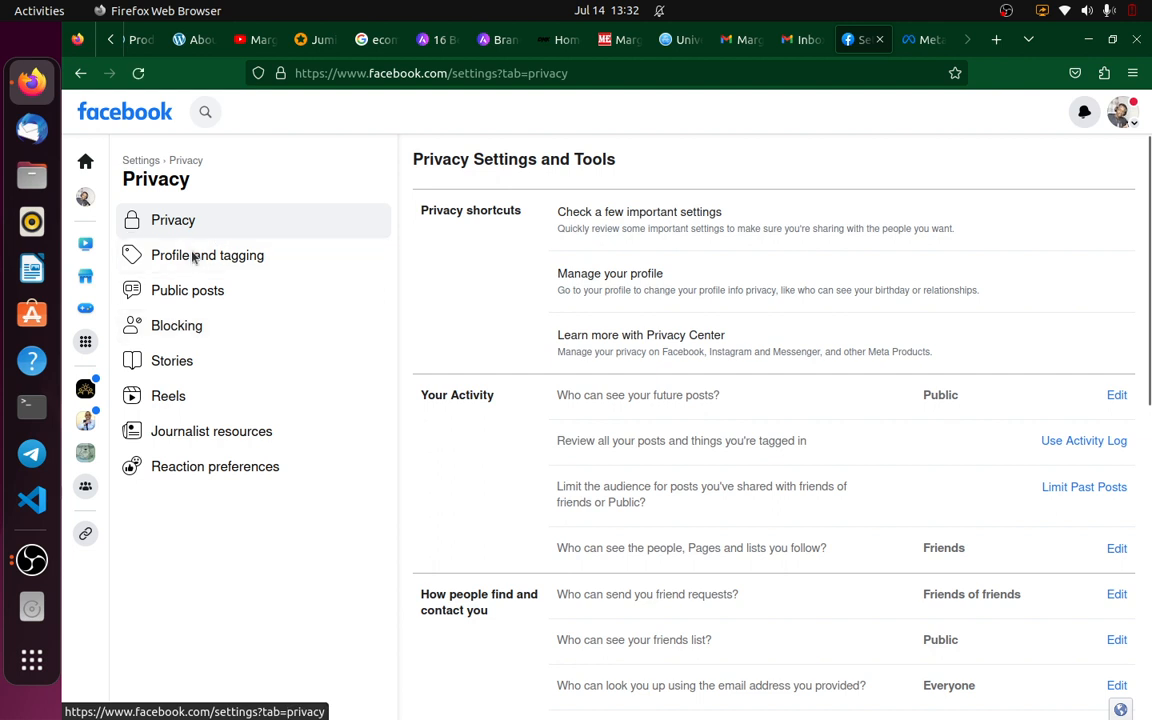
click(207, 255)
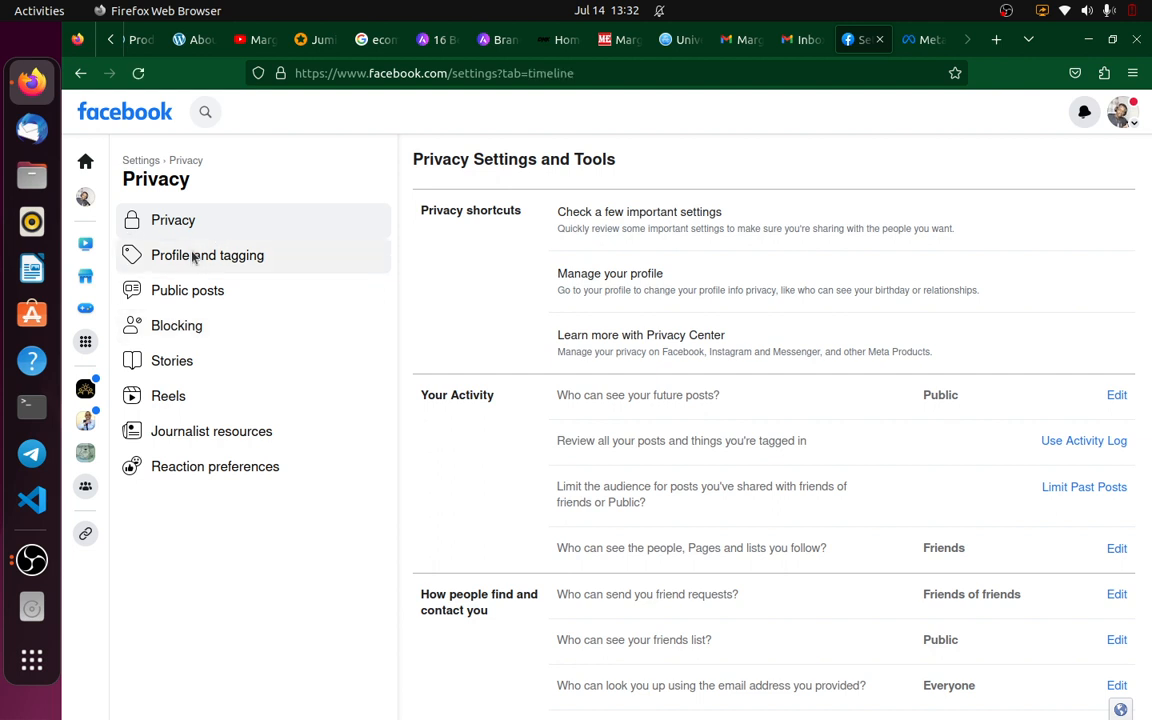
click(207, 255)
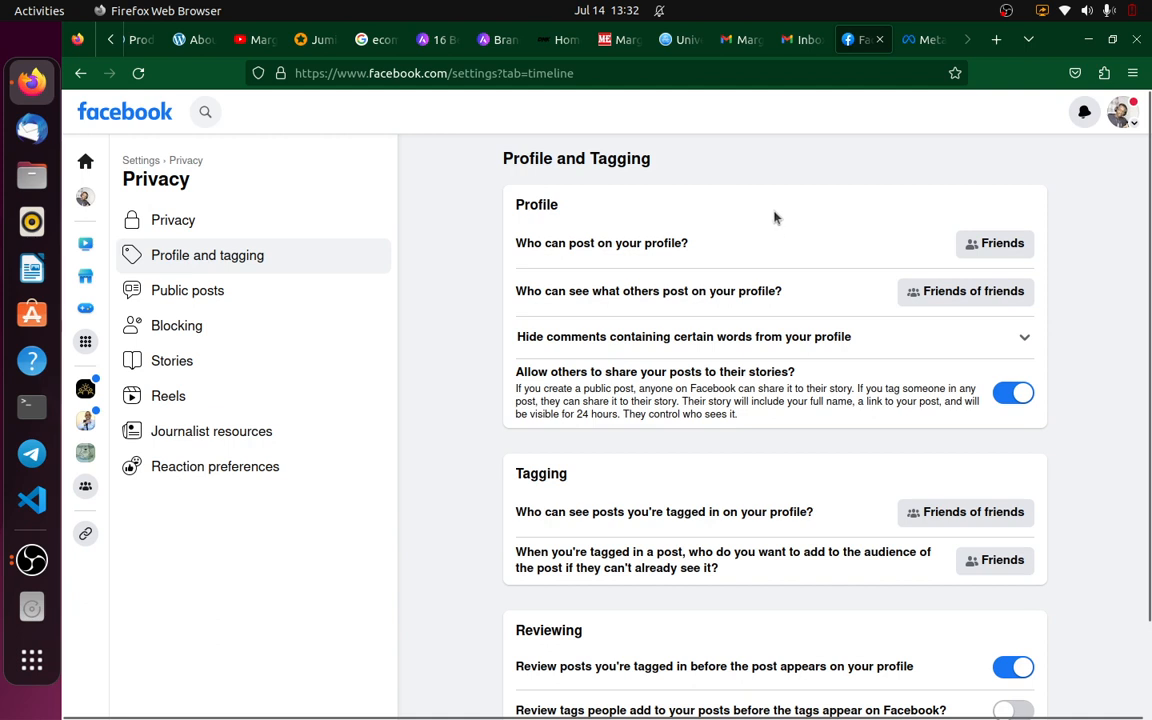
mouse_move(600, 248)
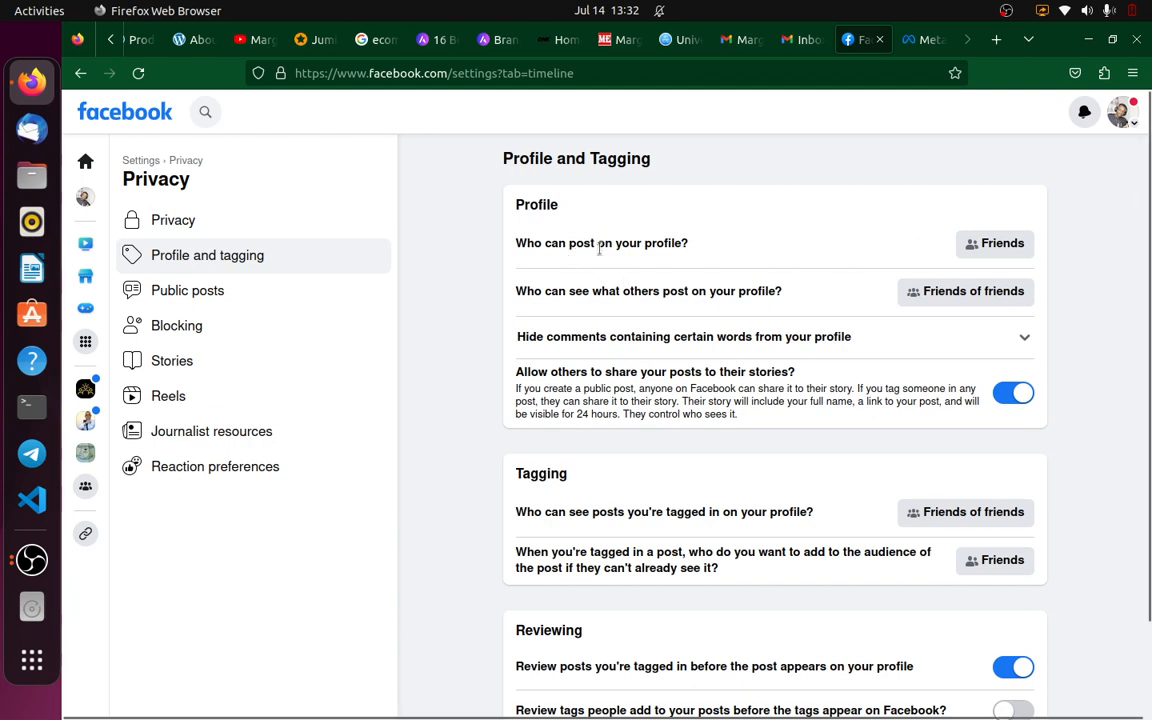
mouse_move(994, 243)
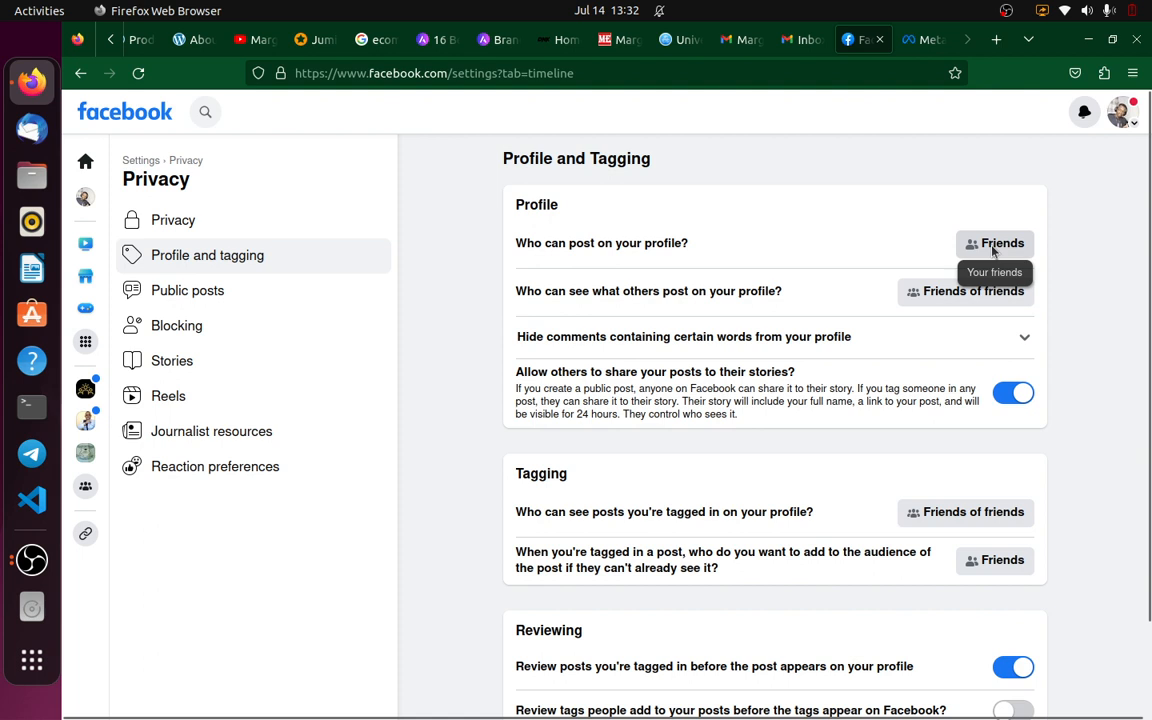
mouse_move(735, 294)
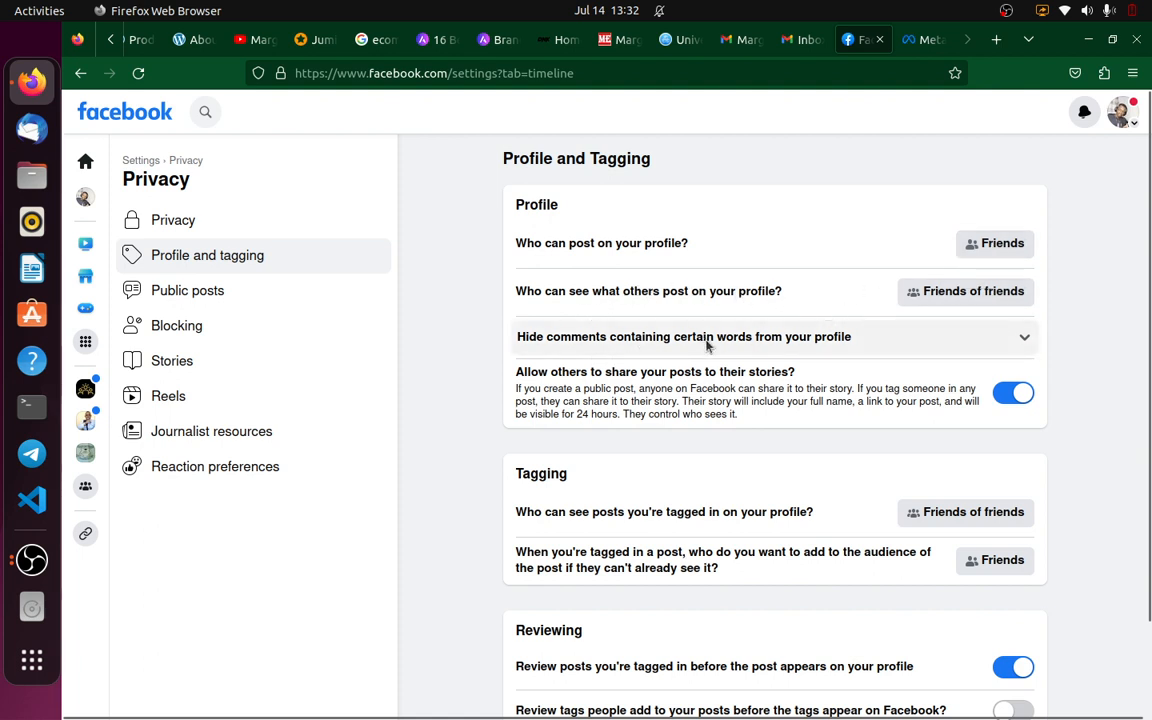
scroll(down, 3)
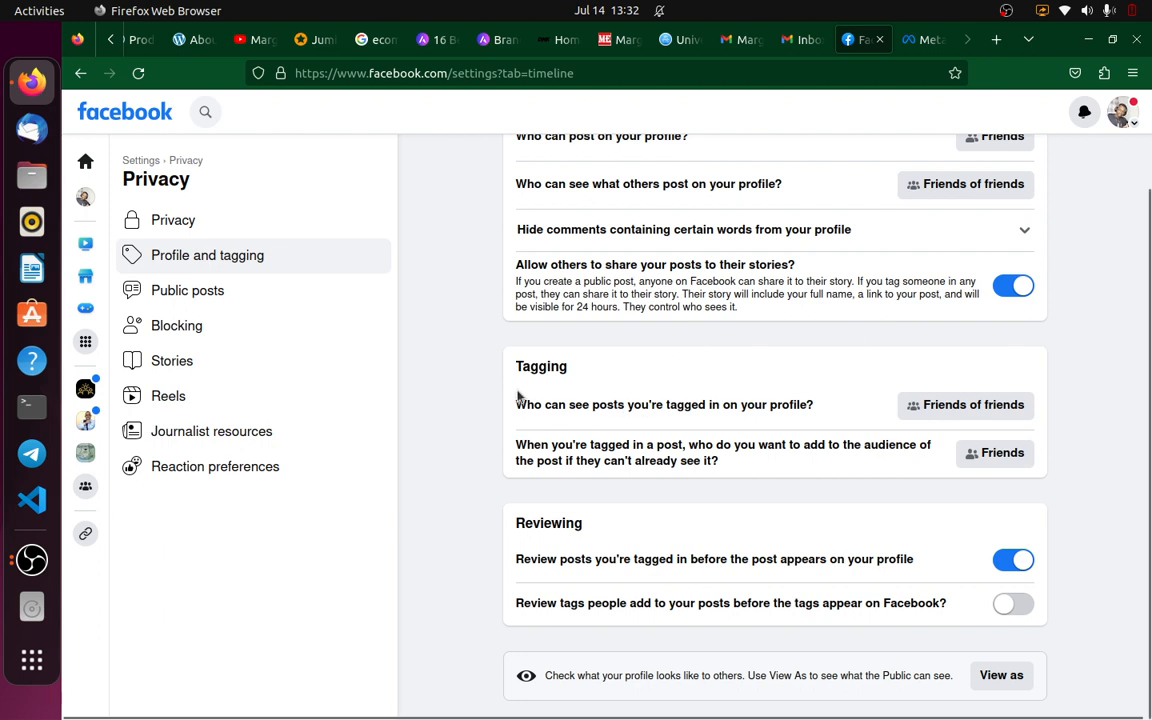
mouse_move(538, 375)
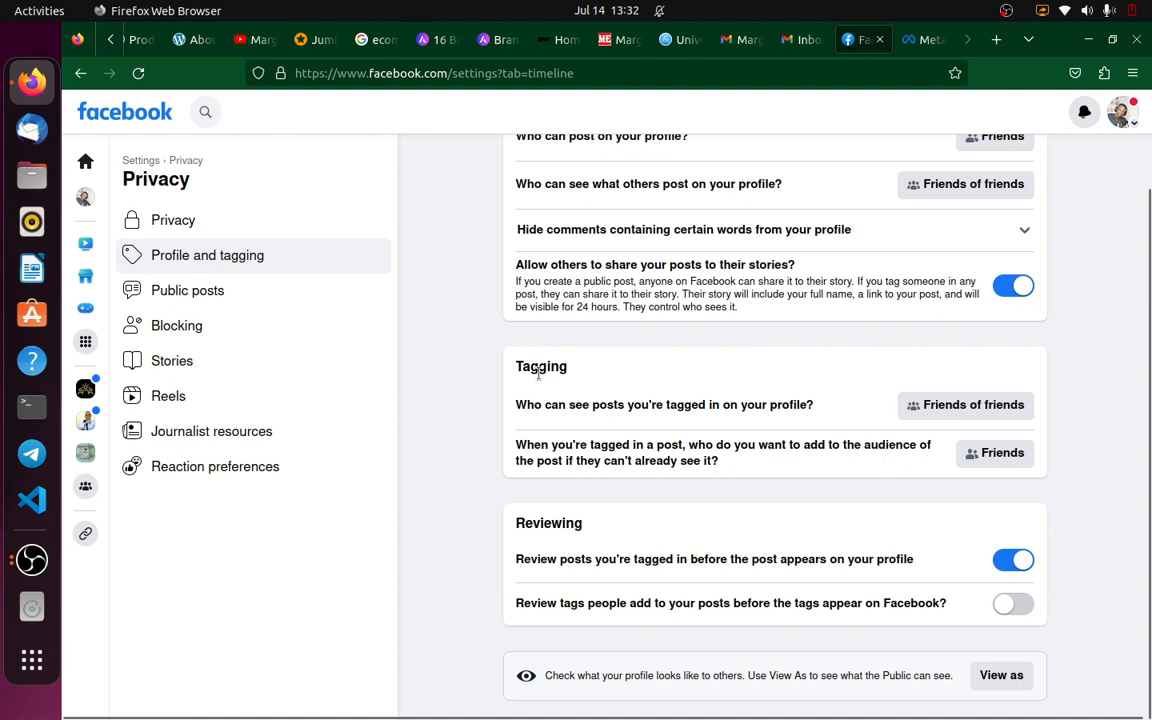
mouse_move(724, 411)
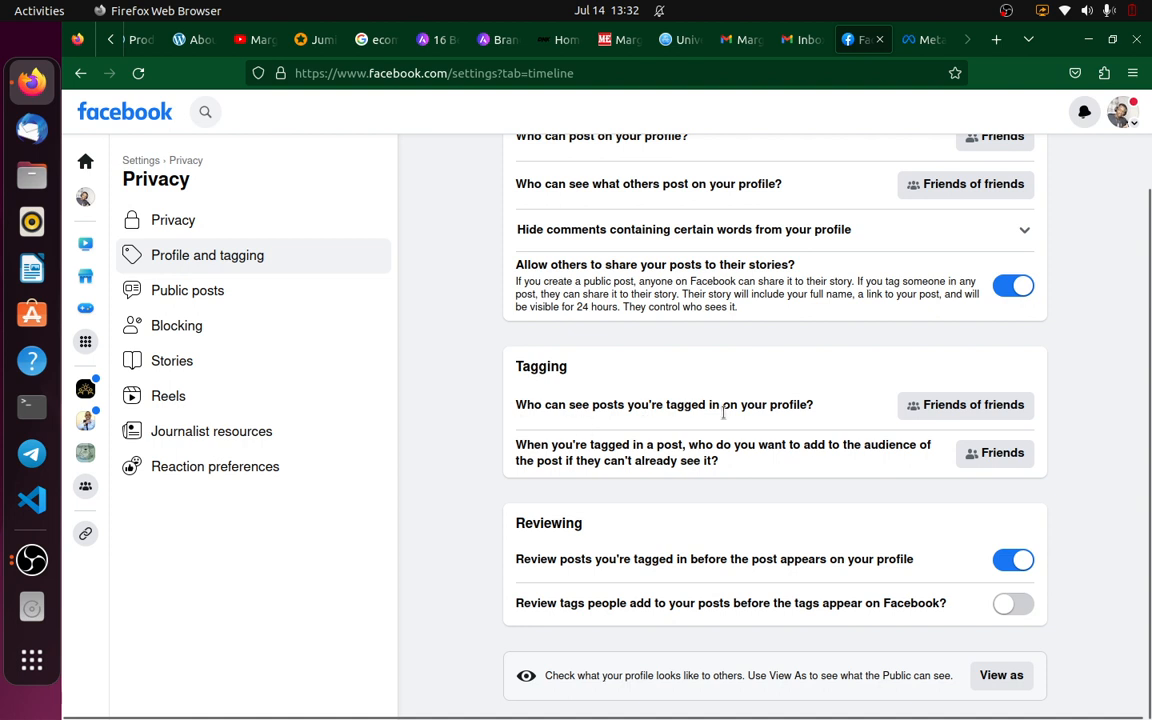
click(964, 404)
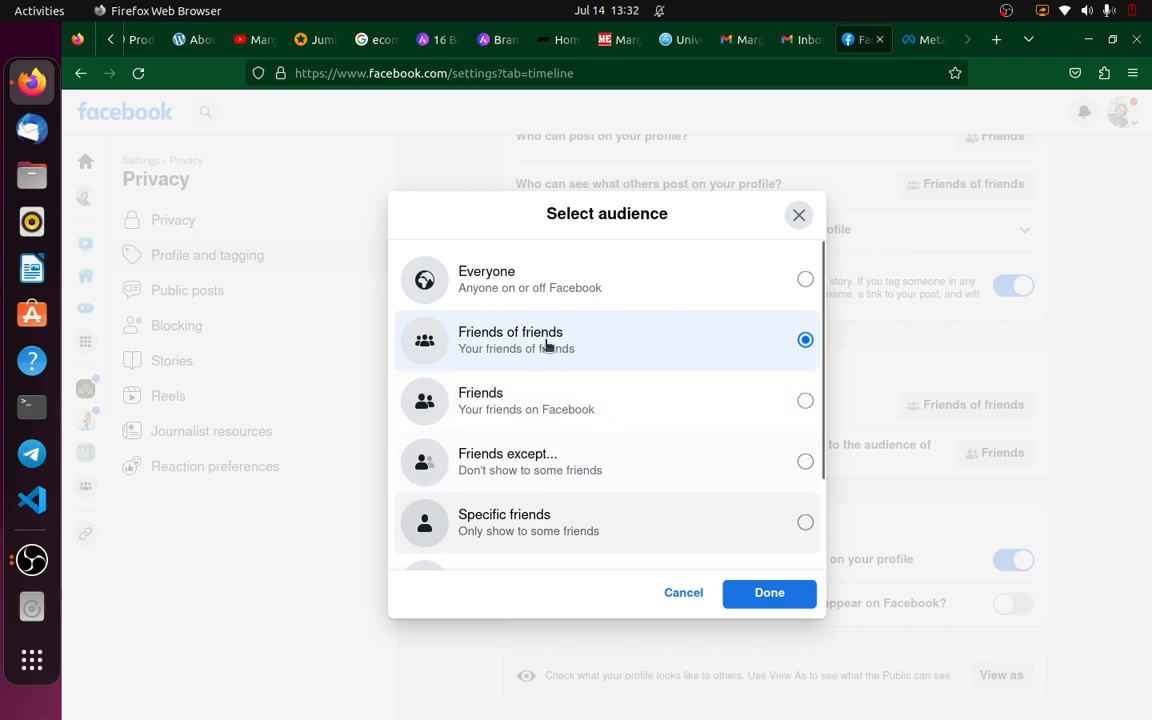
mouse_move(630, 425)
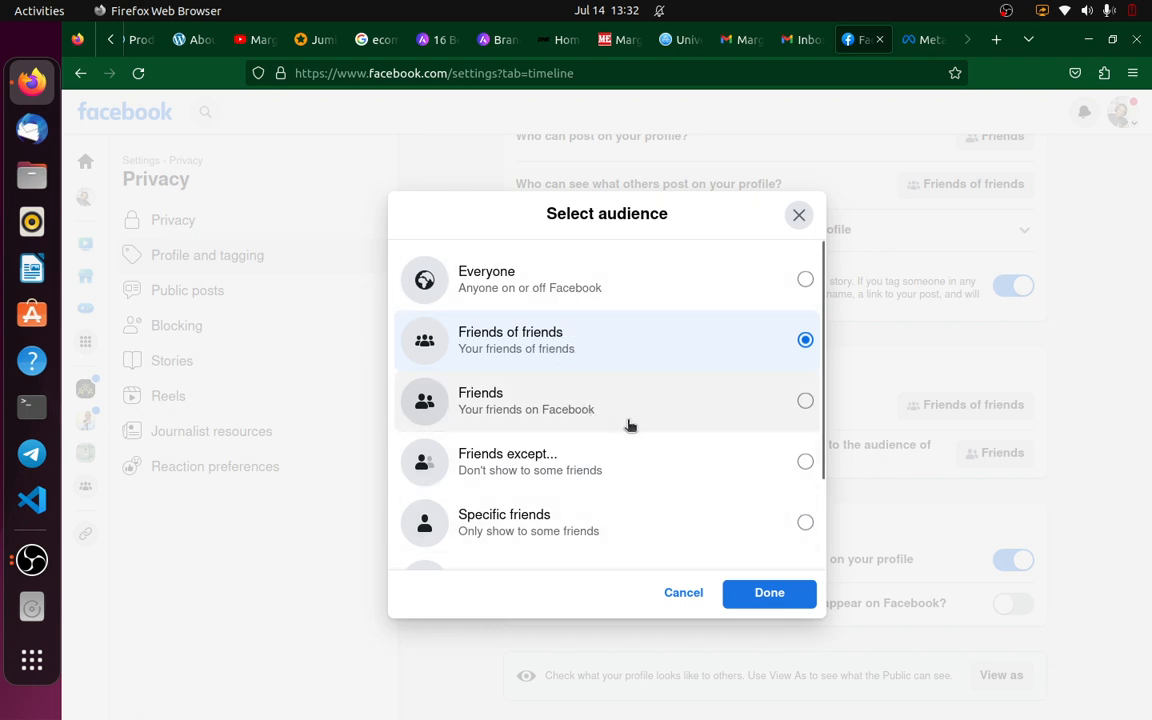
mouse_move(654, 476)
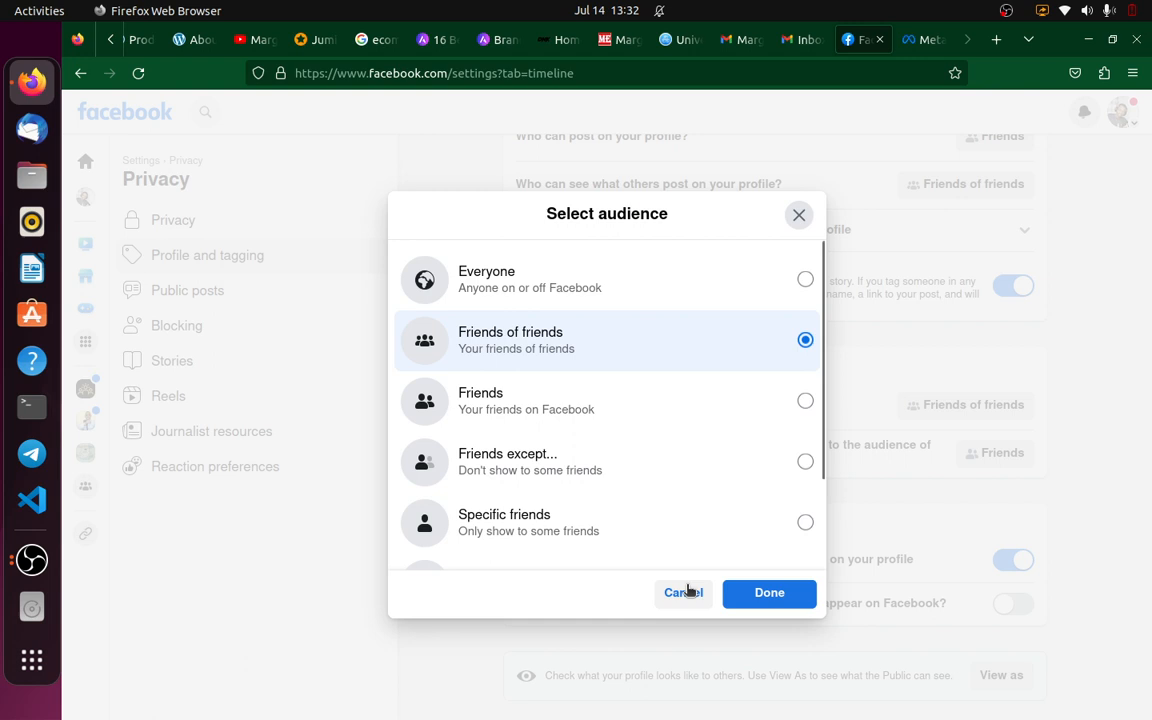
click(769, 592)
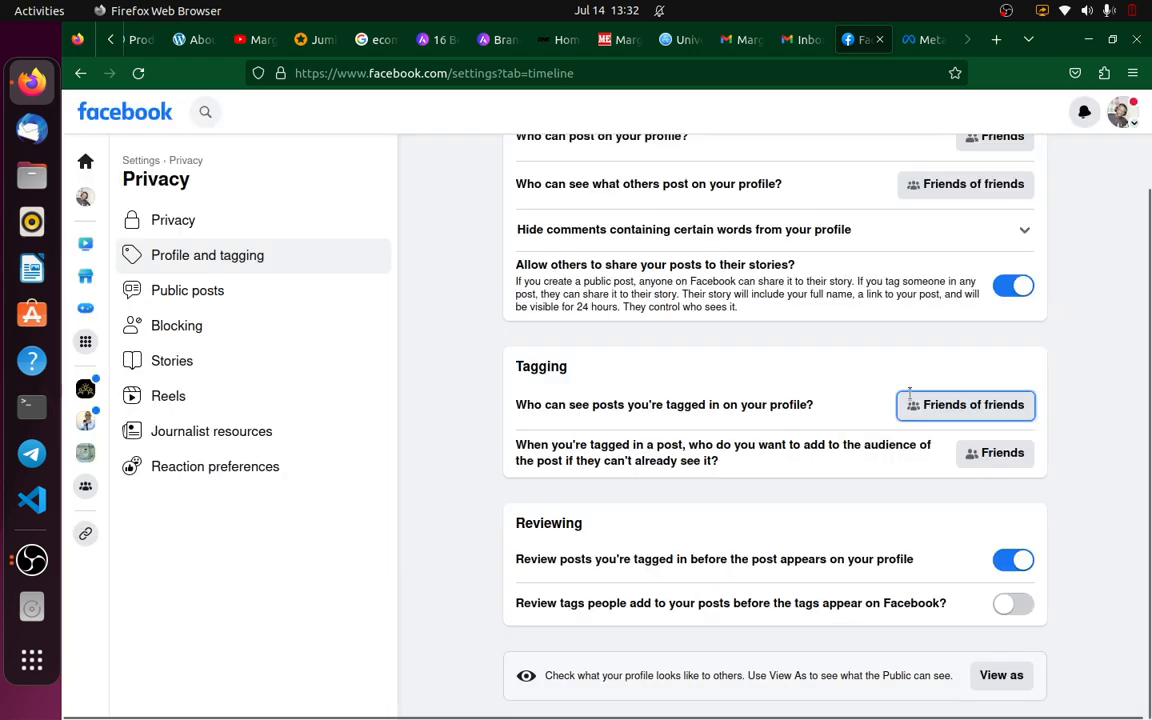
mouse_move(687, 386)
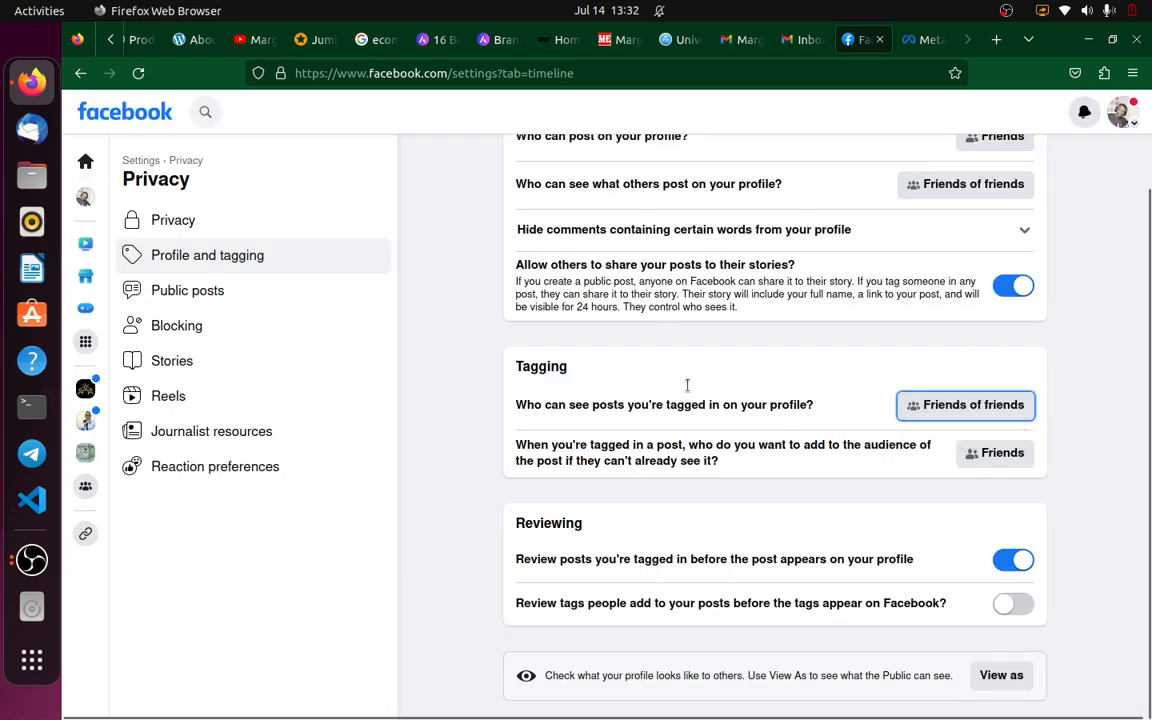
mouse_move(795, 471)
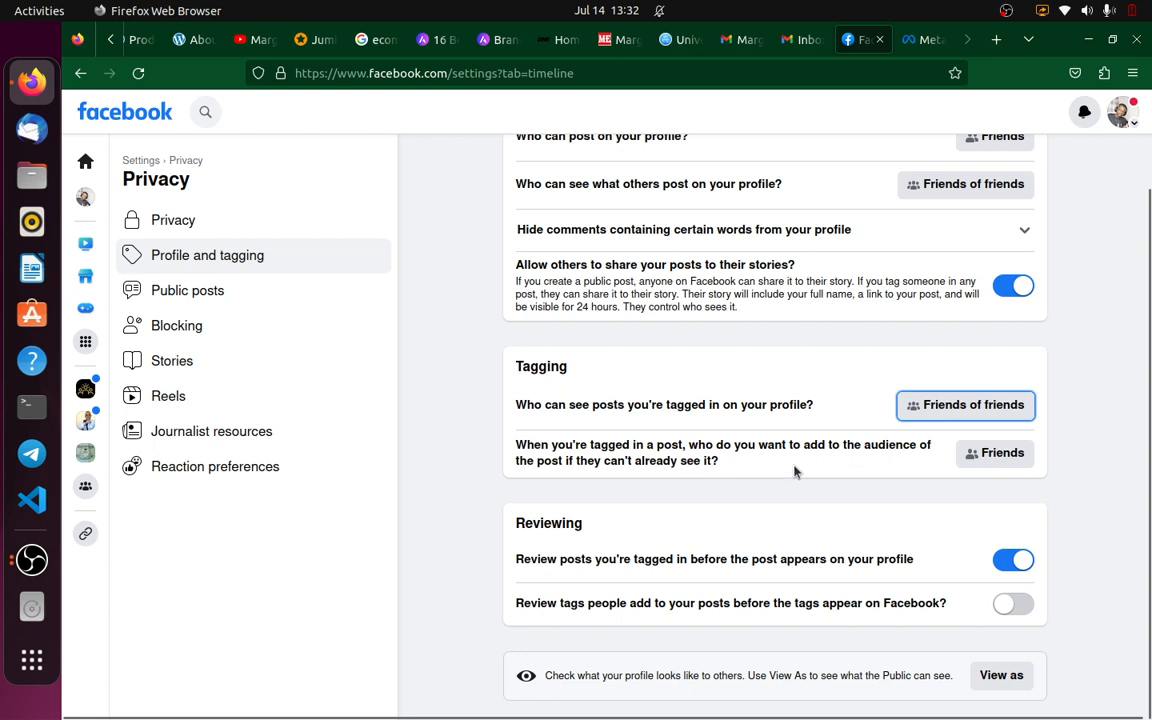
mouse_move(567, 580)
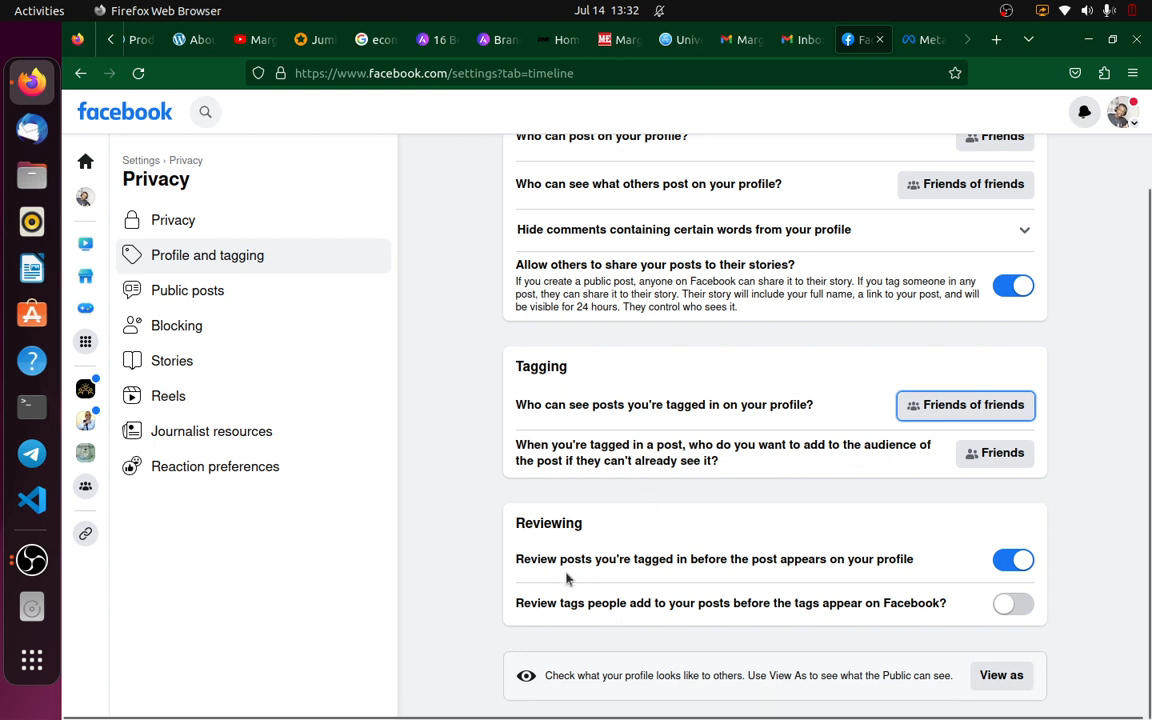
mouse_move(655, 580)
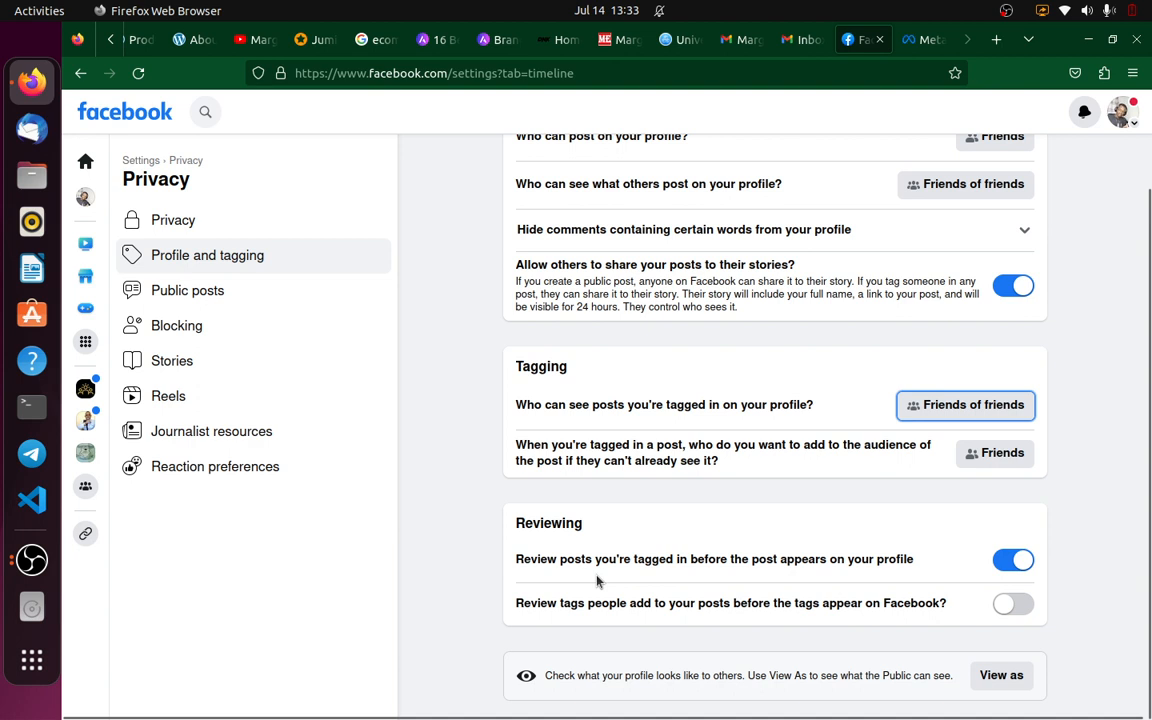
mouse_move(970, 585)
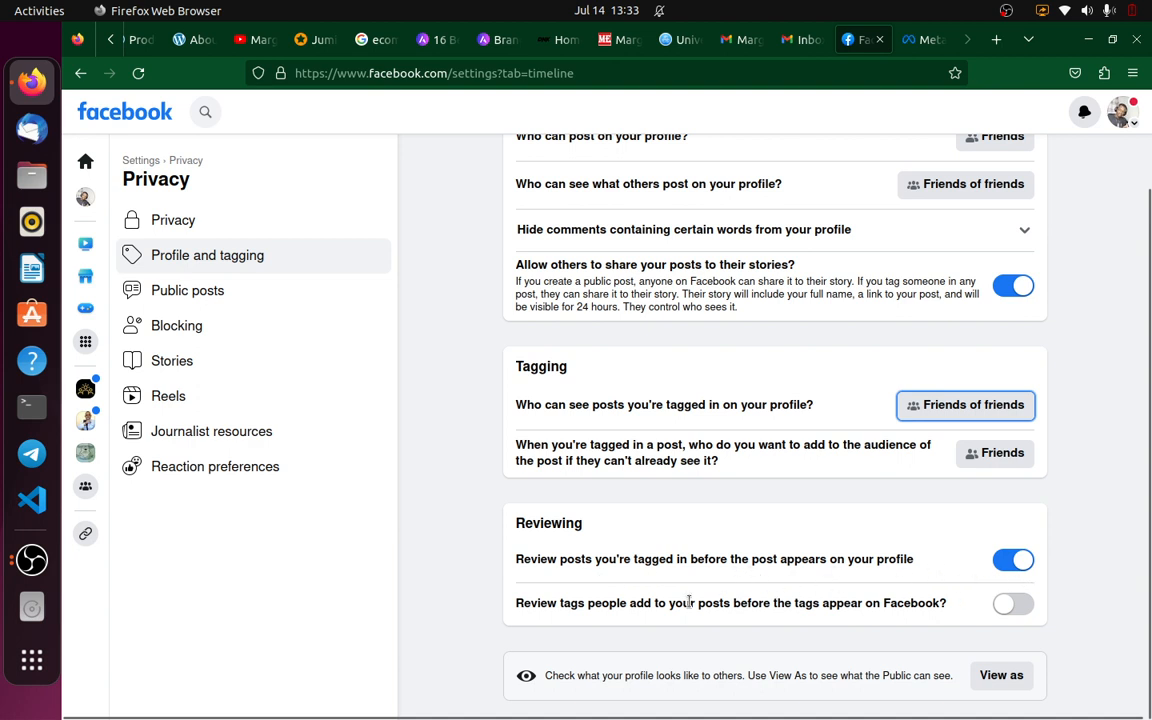
mouse_move(637, 626)
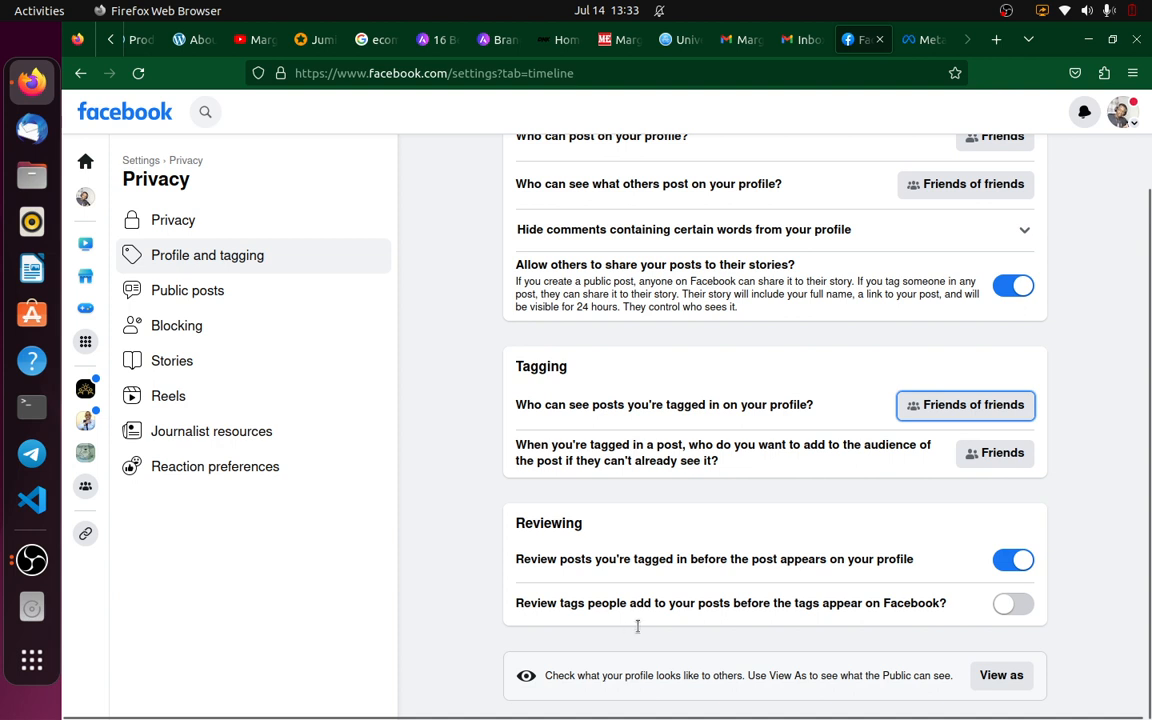
mouse_move(524, 608)
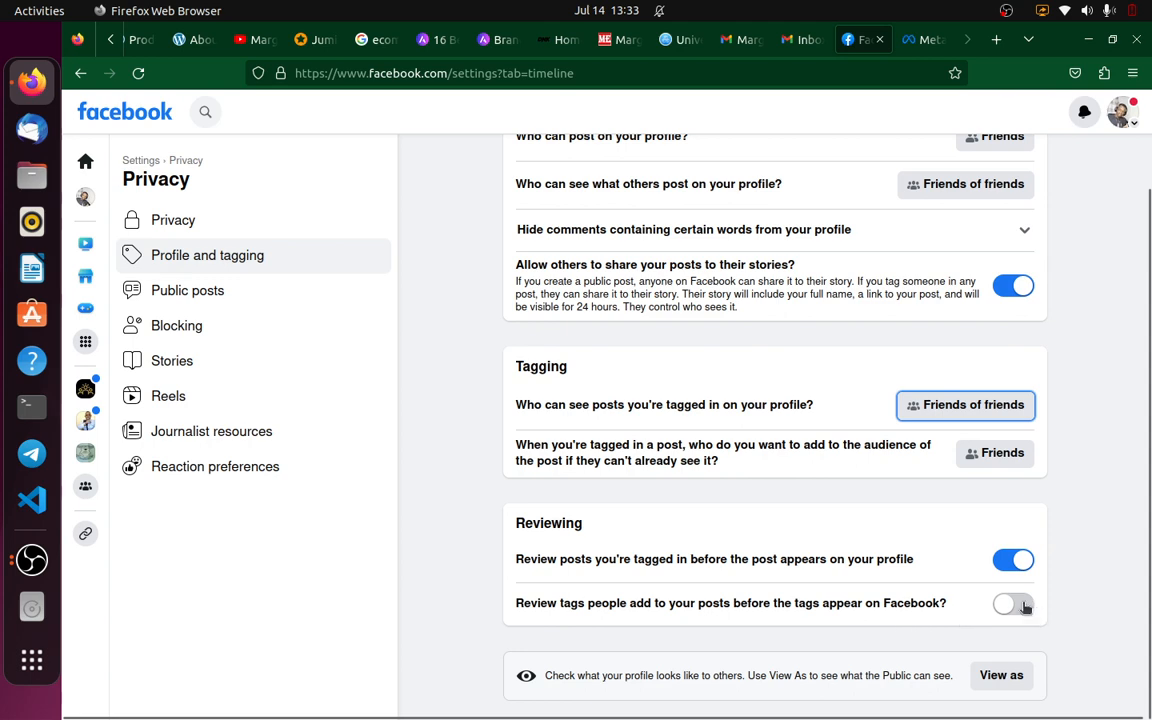
- Switch on 'Review tags people add to your posts' and return to the page top
click(1013, 603)
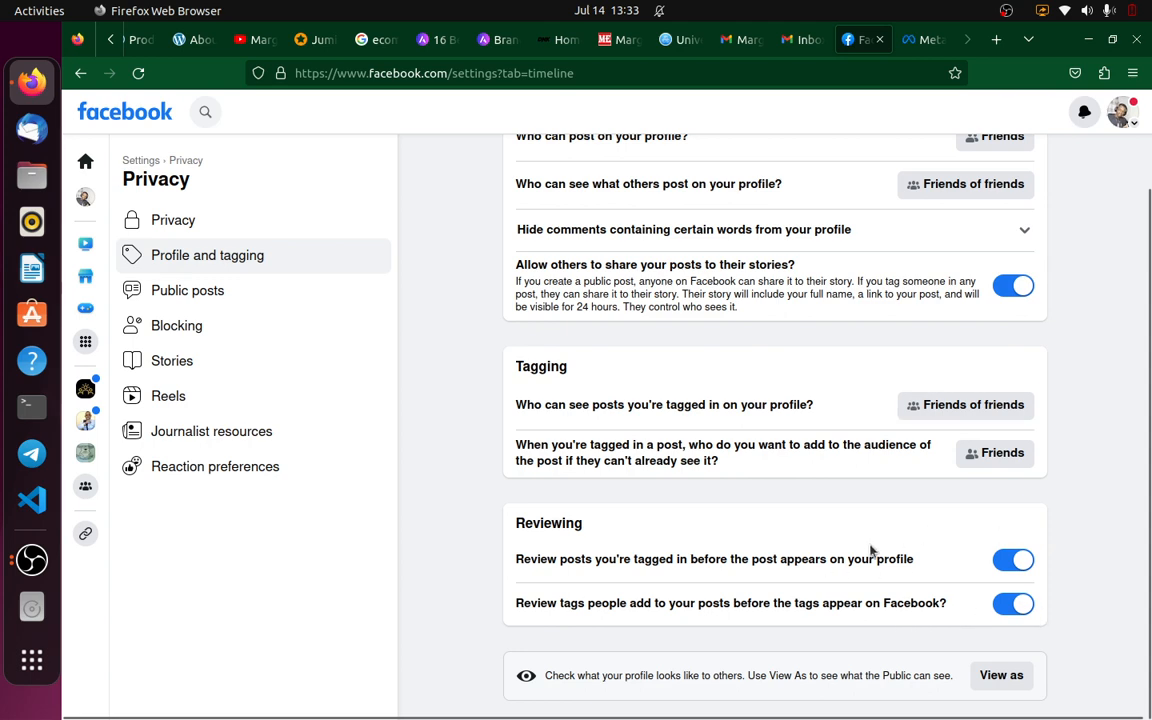
scroll(up, 3)
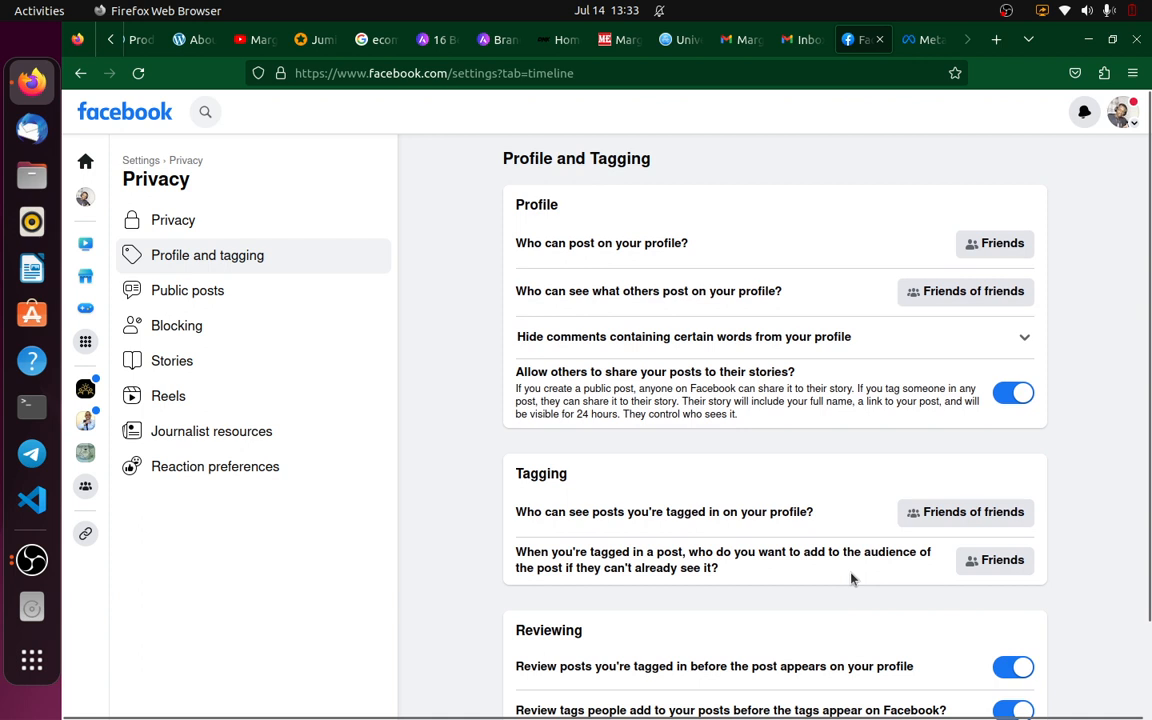
mouse_move(916, 487)
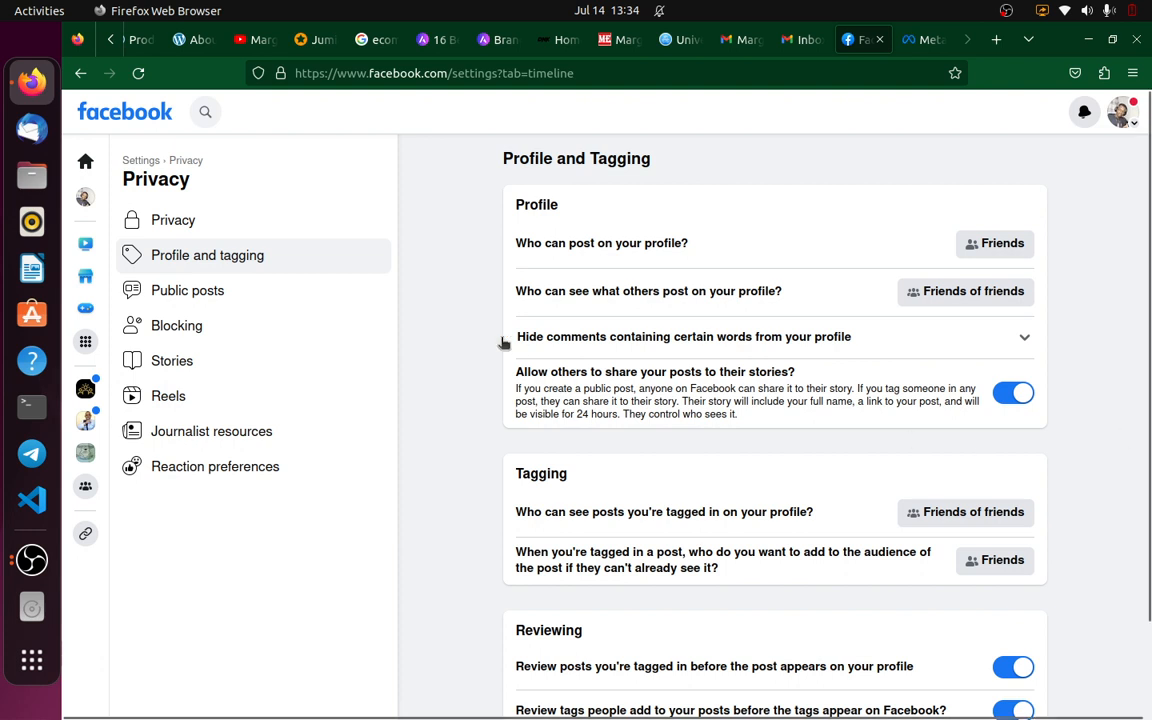
mouse_move(504, 344)
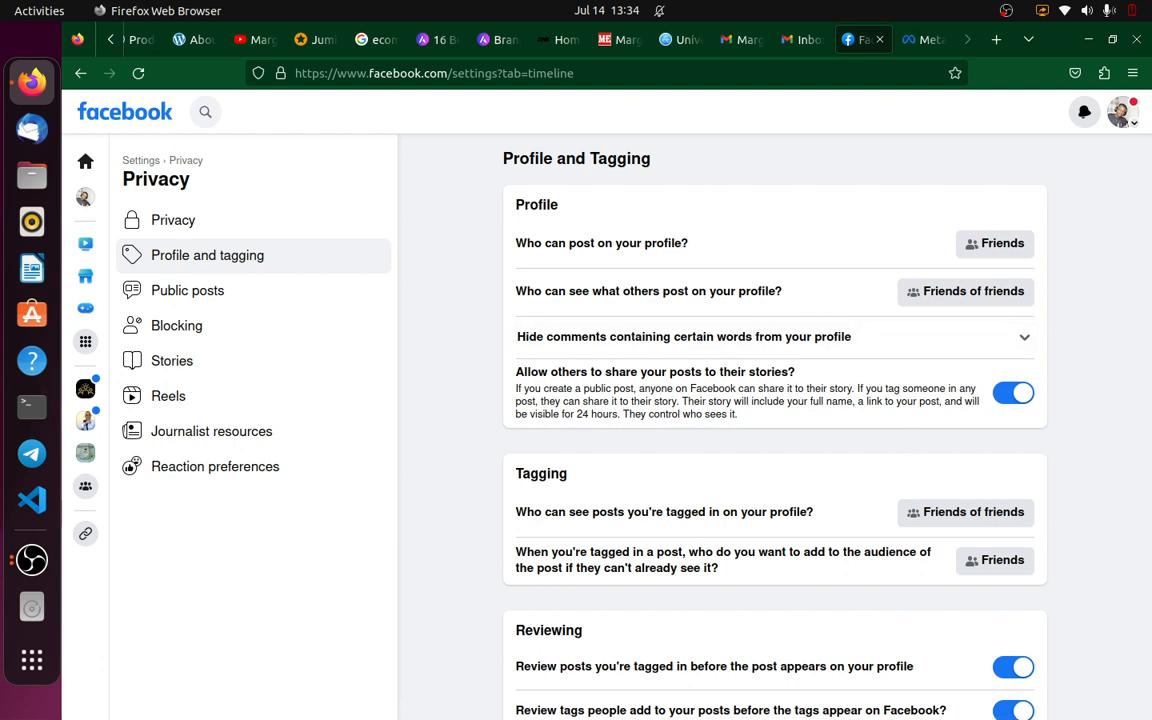